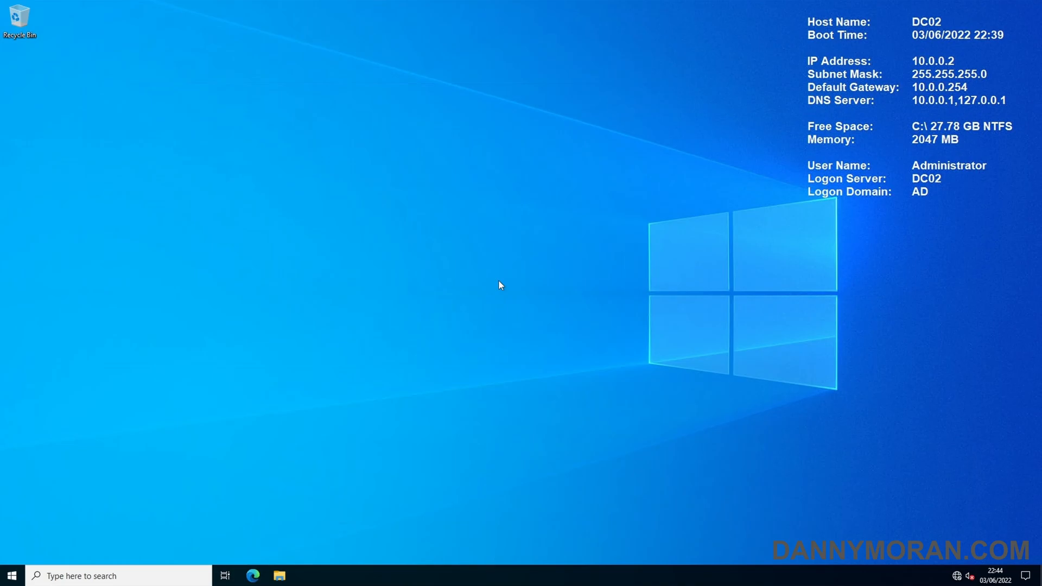
# - Launch Windows PowerShell (Admin) from the Start button's quick-access menu
pyautogui.rightClick(12, 575)
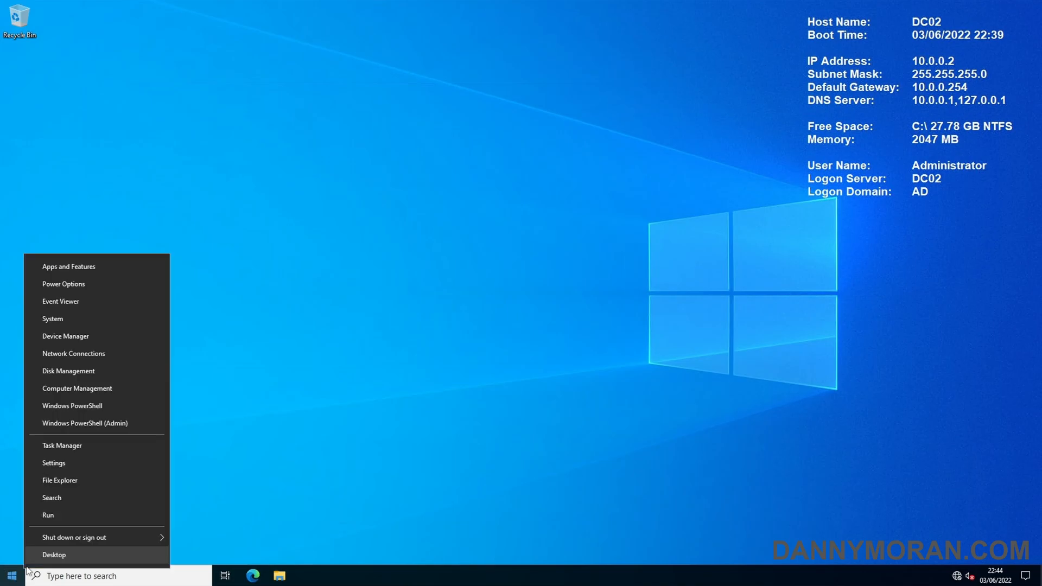
pyautogui.click(85, 424)
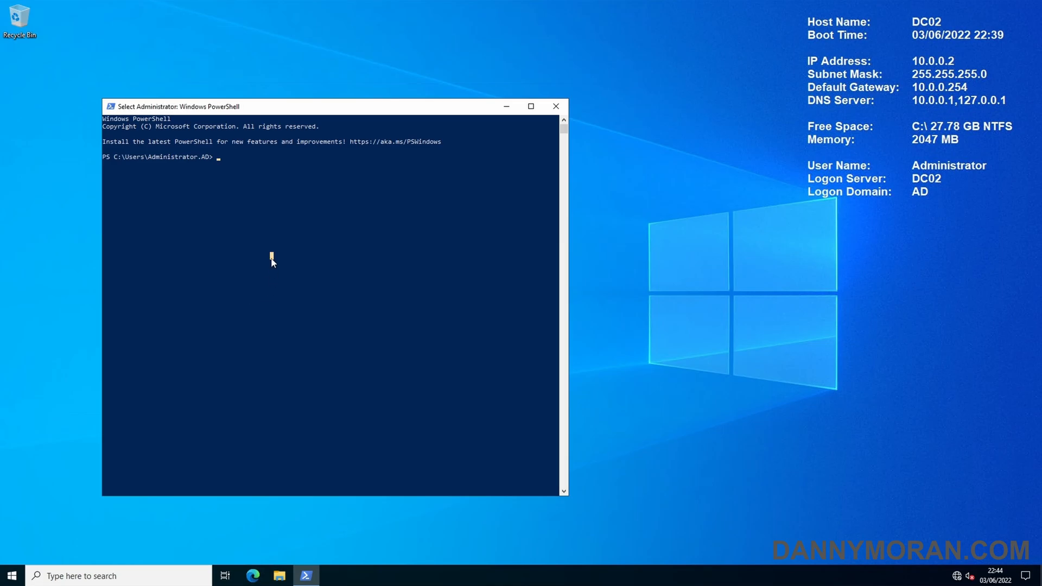
# - Run netdom query fsmo and mark the DC01 host name in the output
pyautogui.write('netdom')
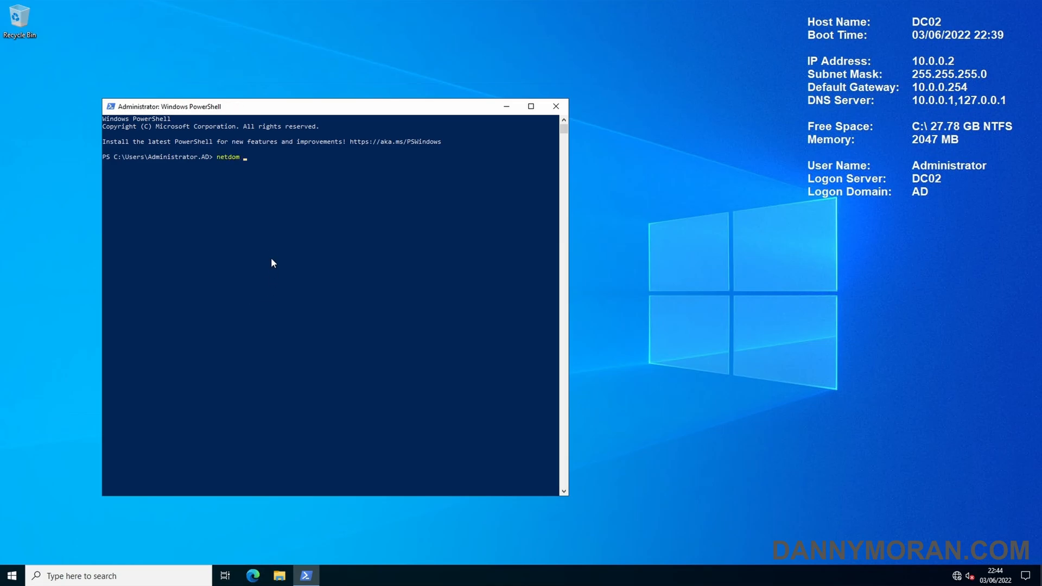
pyautogui.write('query fsmo')
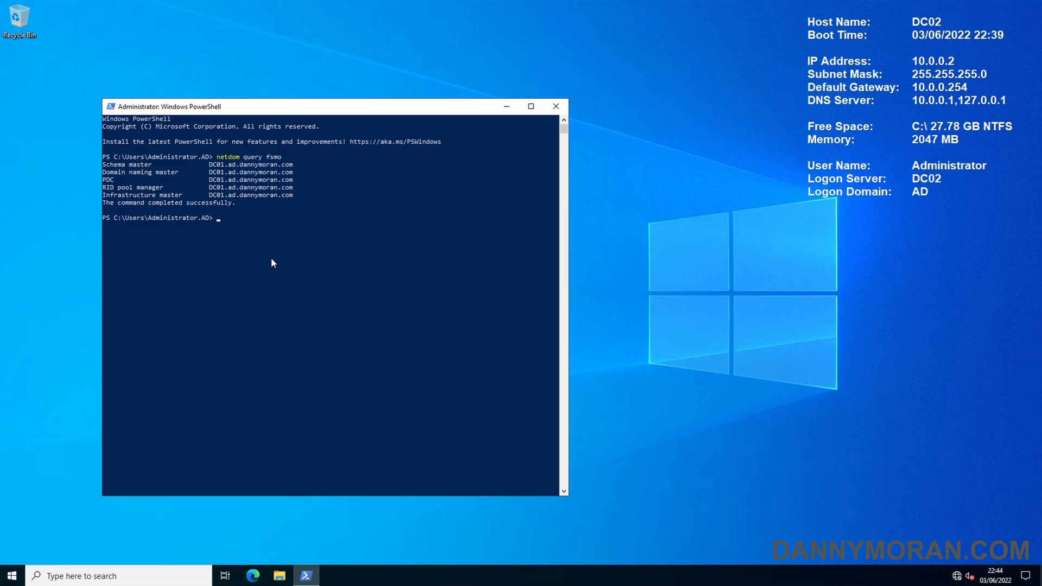
pyautogui.moveTo(260, 236)
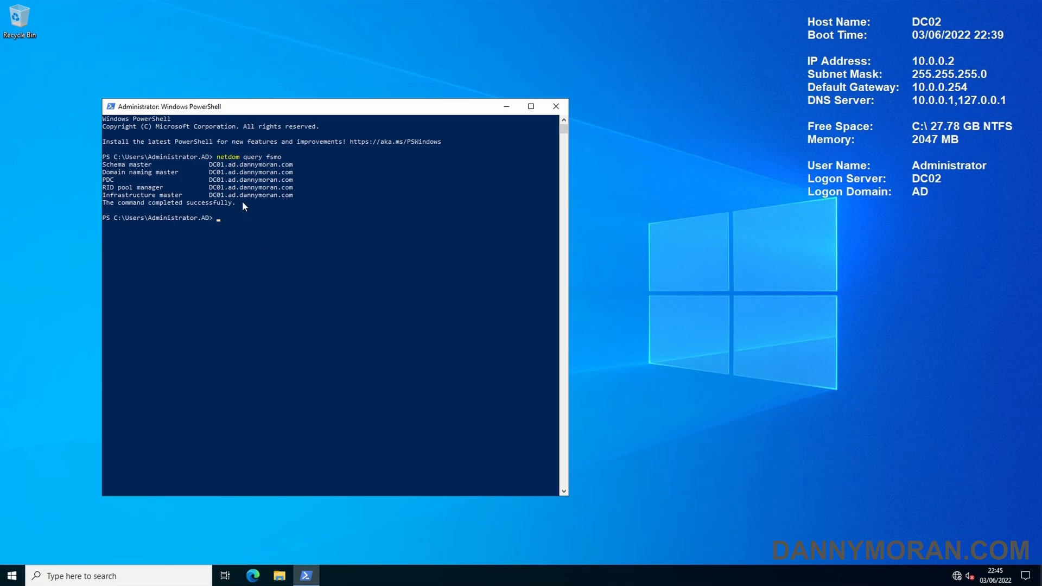
pyautogui.moveTo(209, 198)
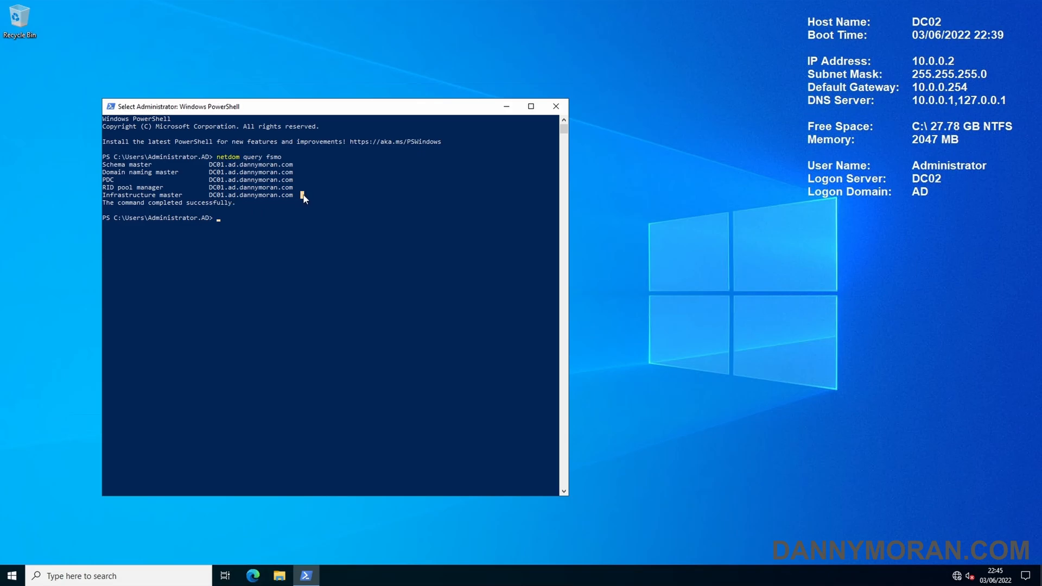
pyautogui.doubleClick(250, 195)
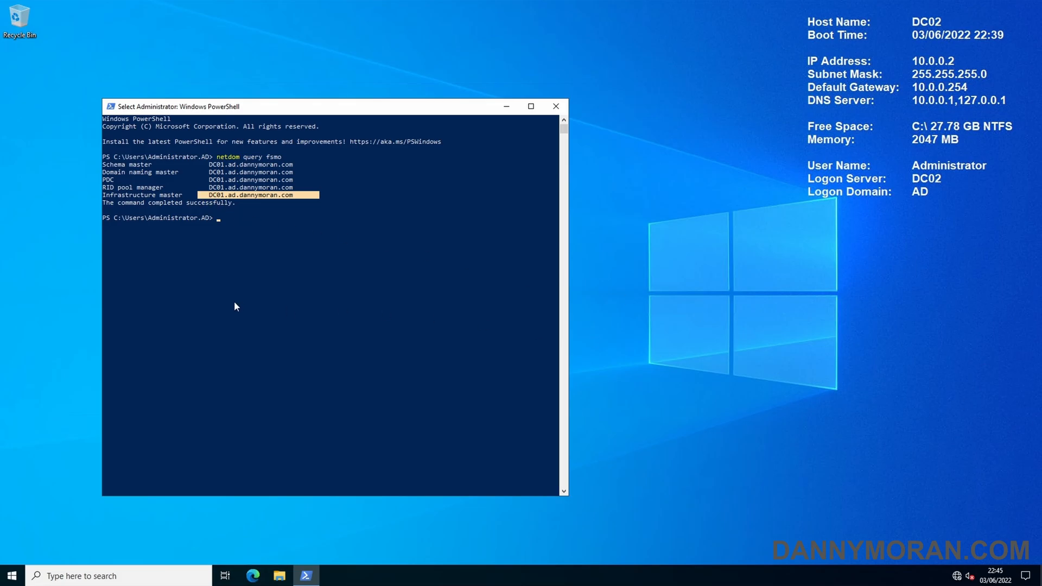
pyautogui.click(288, 261)
pyautogui.write('Move-ADDirectoryServerOperationMasterRole -Identity "DC02" -OperationMasterRole 0,1,2,3,4 -Force')
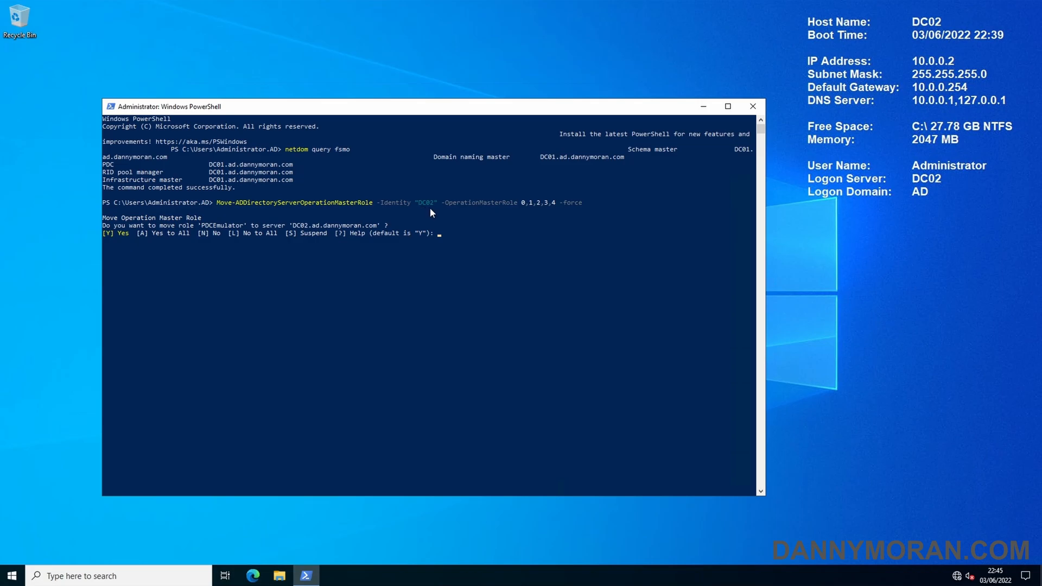
pyautogui.moveTo(427, 211)
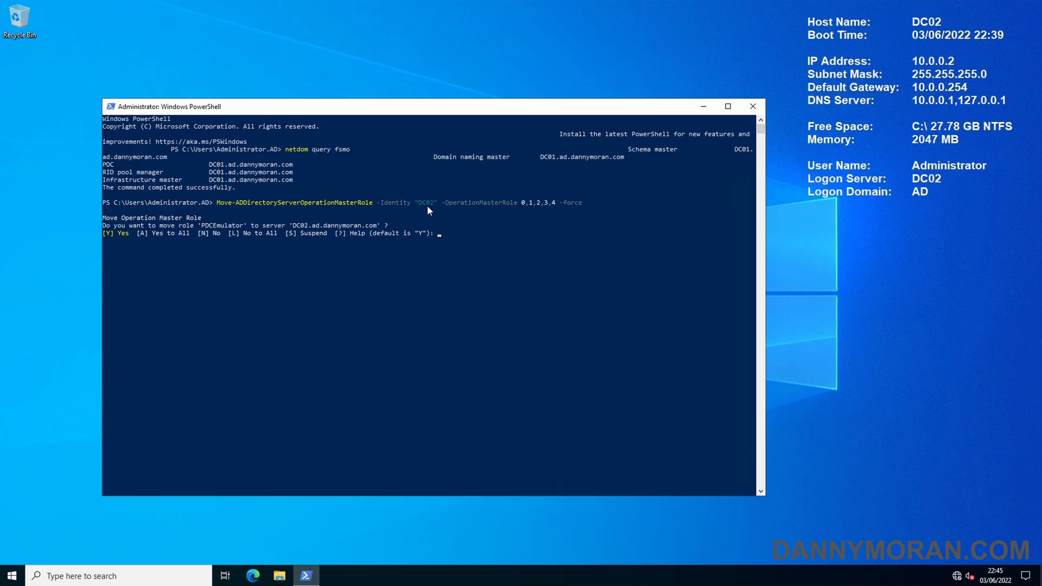
pyautogui.moveTo(448, 211)
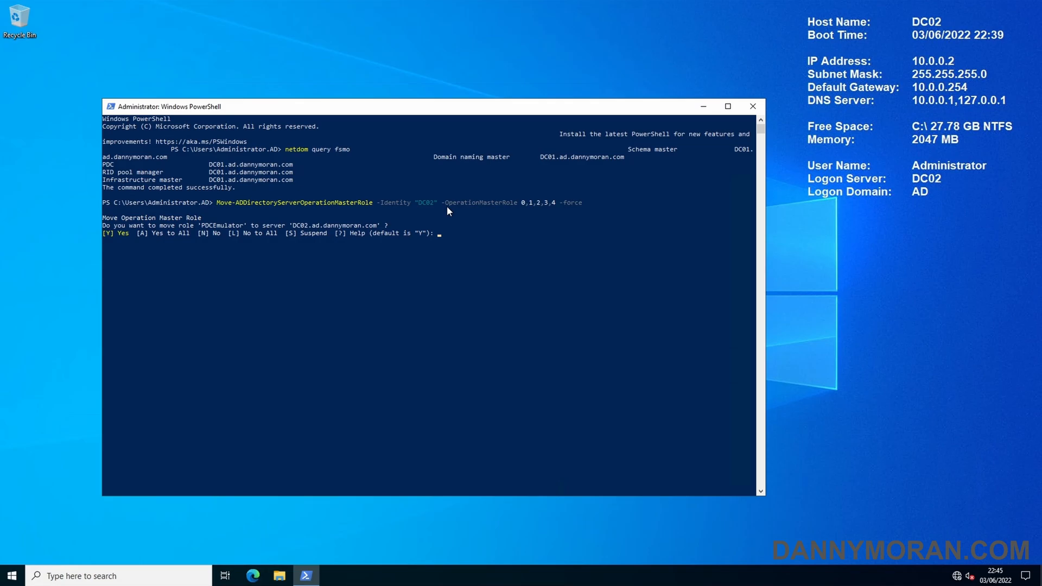
pyautogui.moveTo(527, 210)
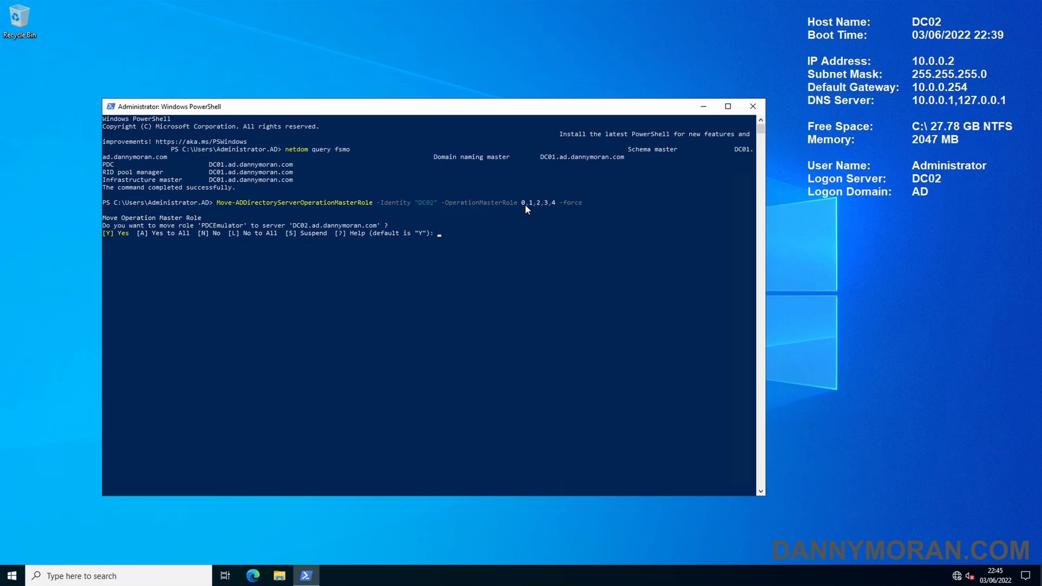
pyautogui.moveTo(565, 211)
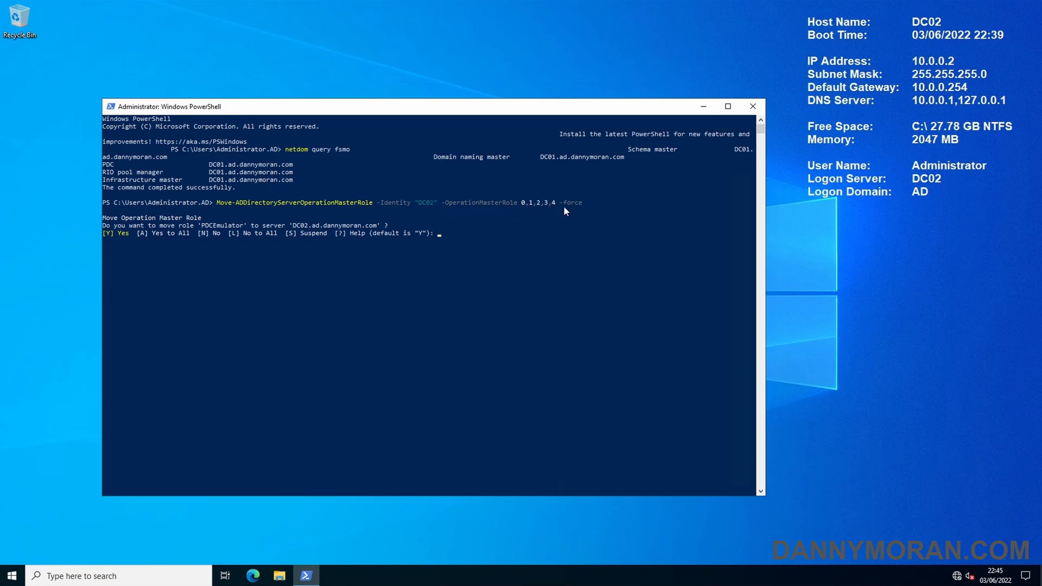
pyautogui.moveTo(513, 208)
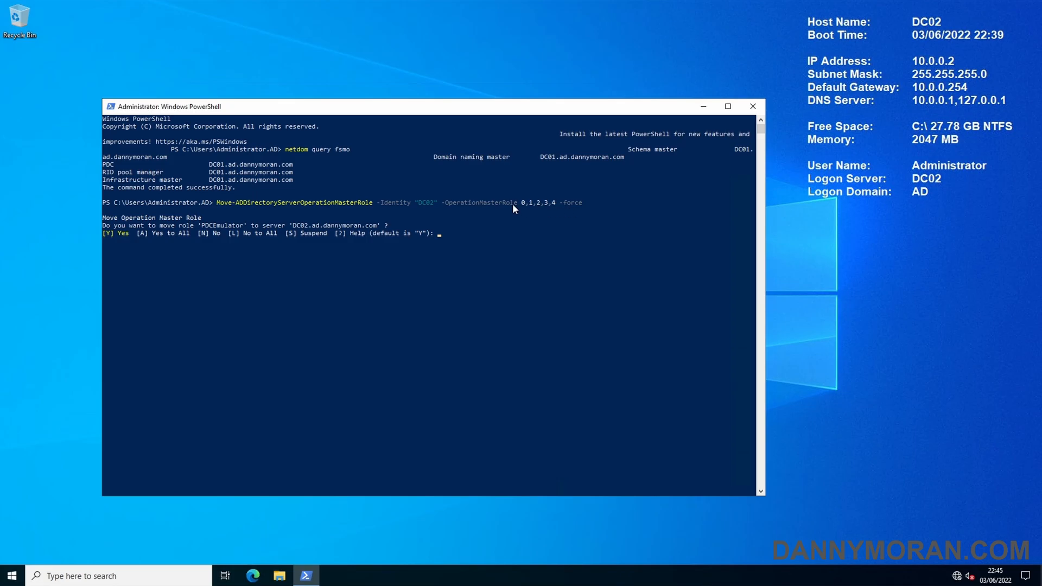
pyautogui.moveTo(533, 212)
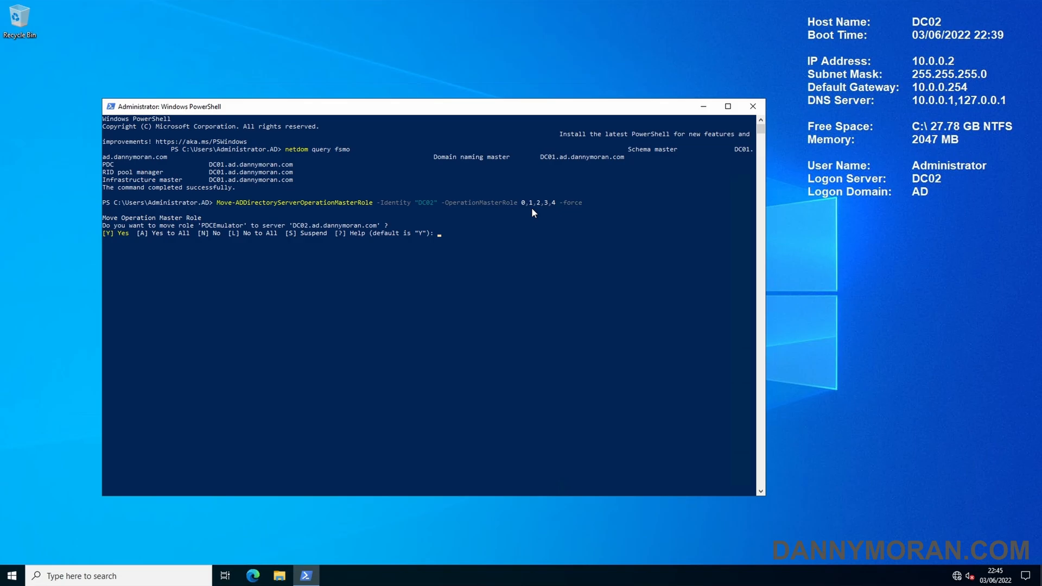
pyautogui.moveTo(580, 206)
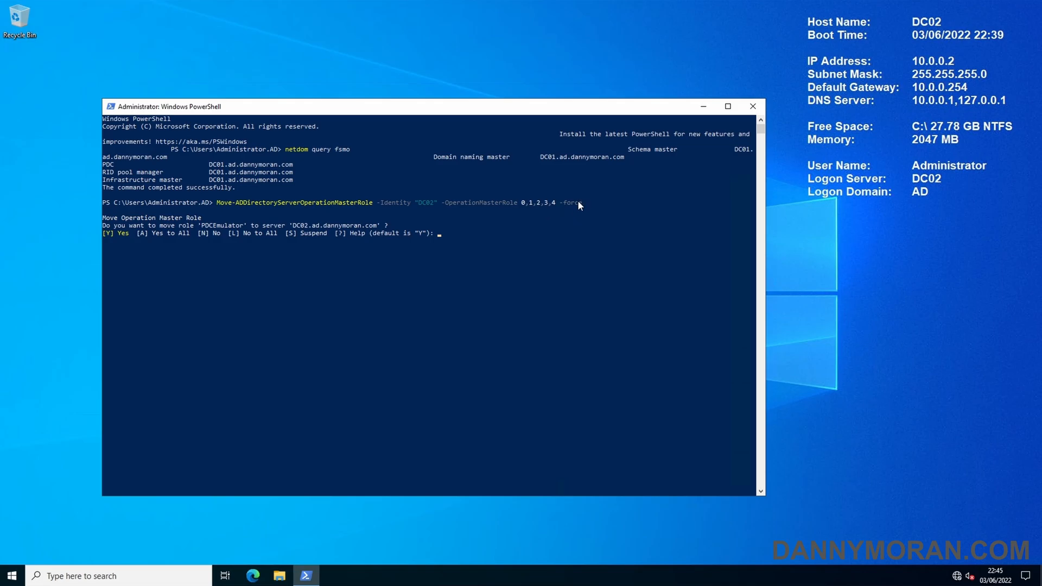
pyautogui.moveTo(572, 211)
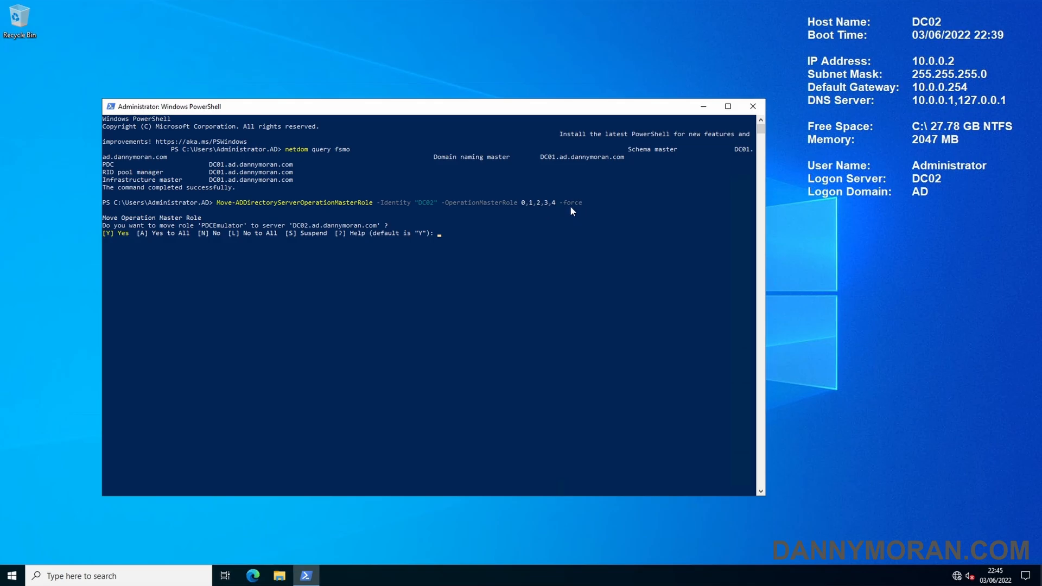
pyautogui.moveTo(538, 231)
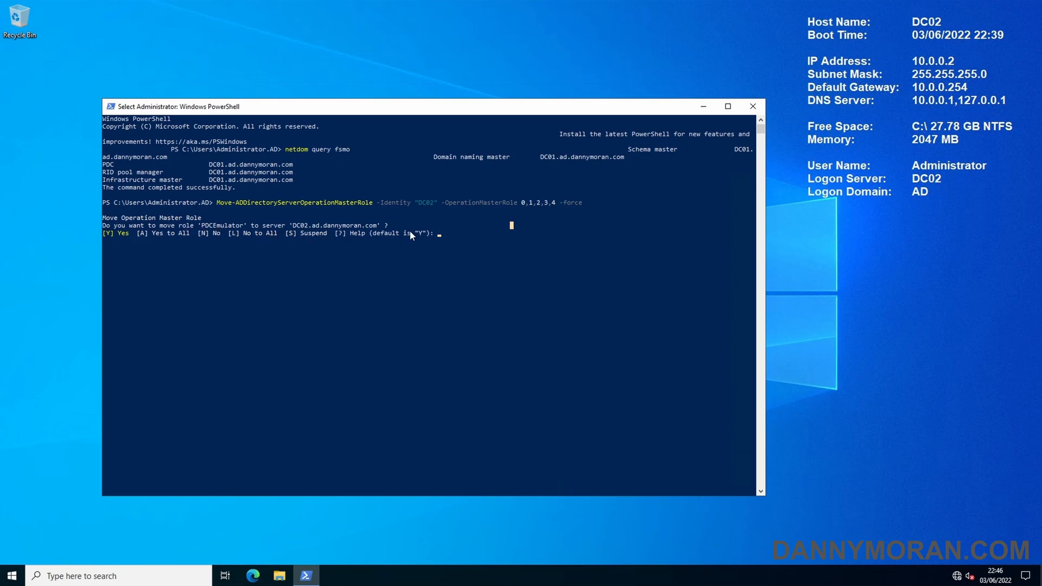
pyautogui.moveTo(450, 236)
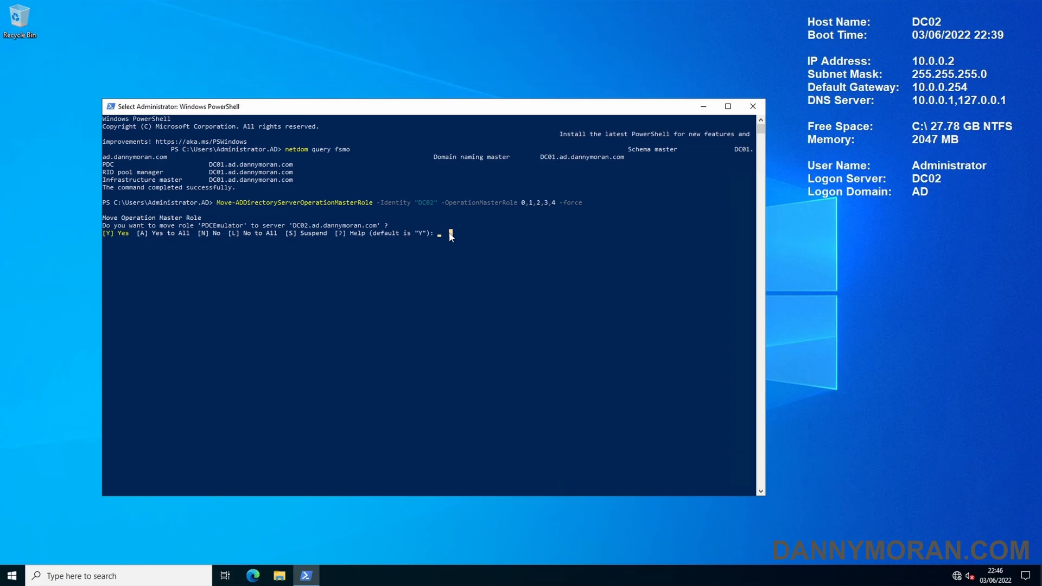
# - Answer the move confirmation prompt with 'A' (Yes to All)
pyautogui.write('a')
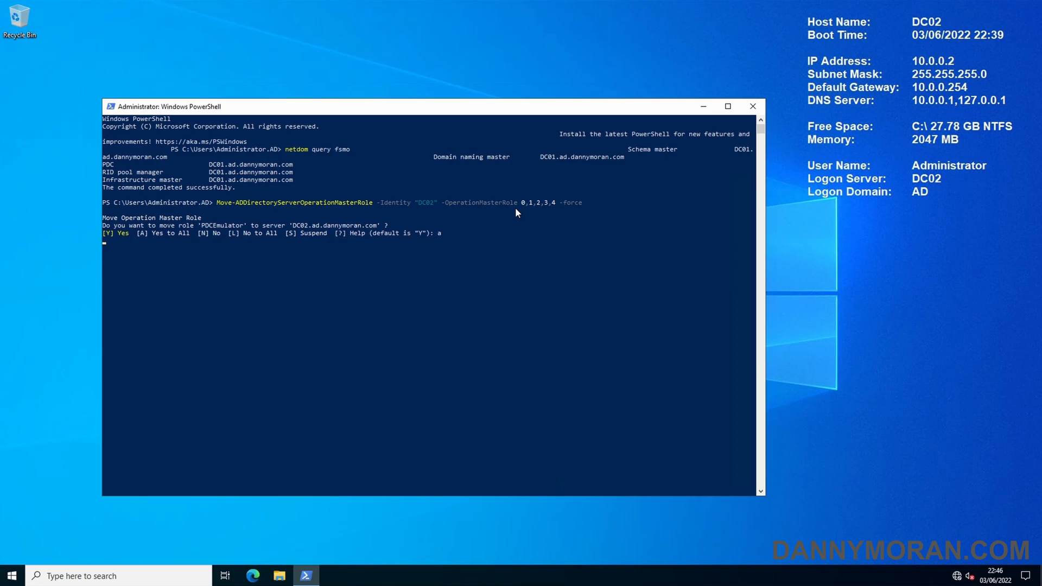
pyautogui.moveTo(494, 227)
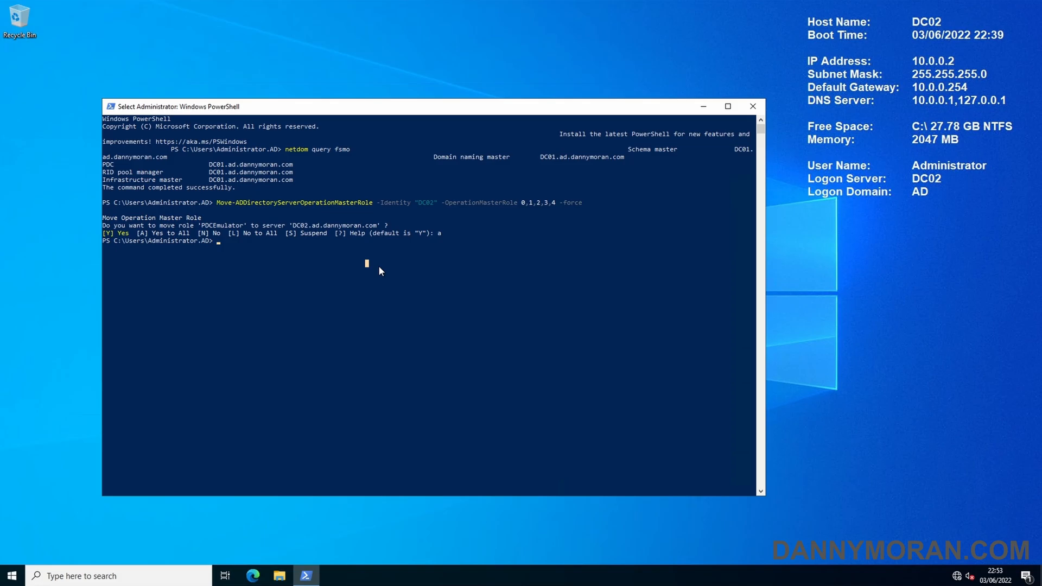
# - Re-run netdom query fsmo to list the FSMO role holders, now DC02
pyautogui.write('netdom query')
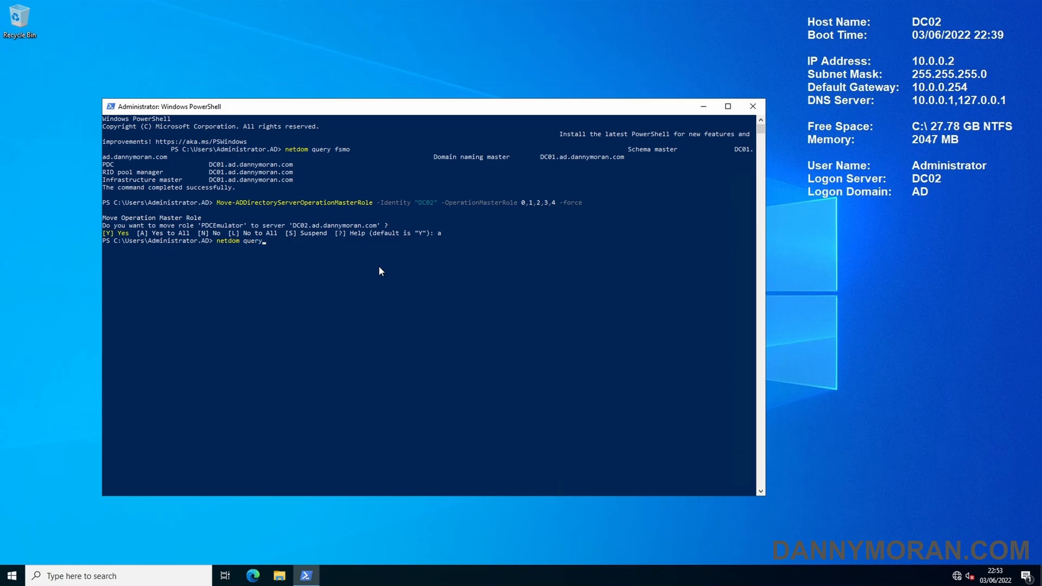
pyautogui.write('fsmo')
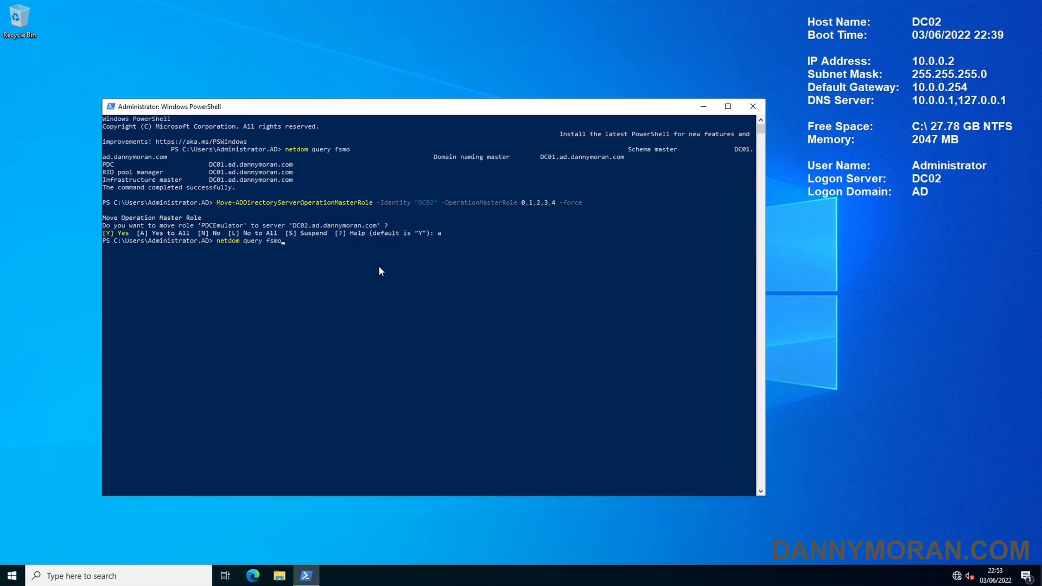
pyautogui.press('Enter')
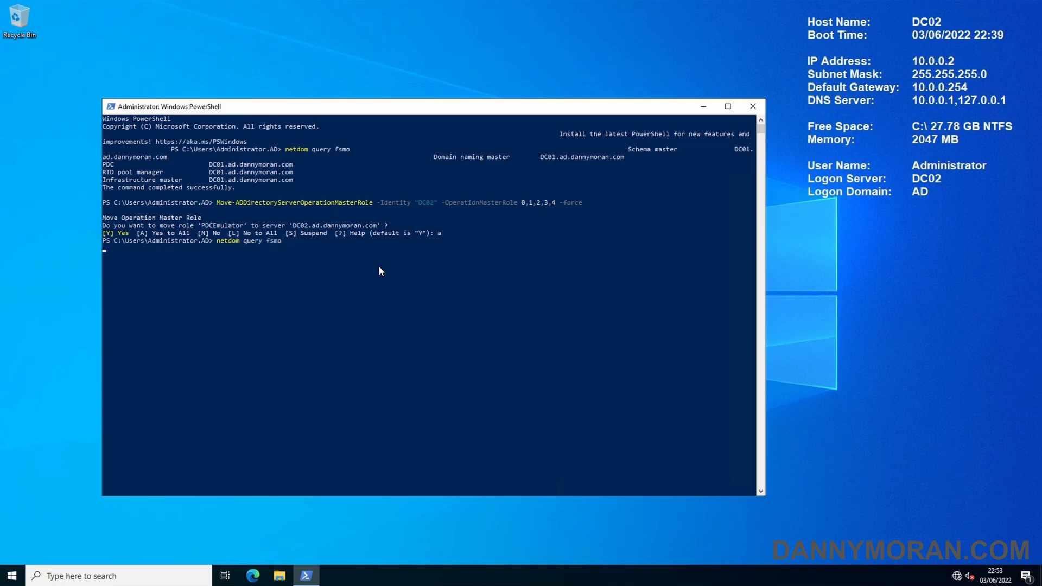
pyautogui.press('enter')
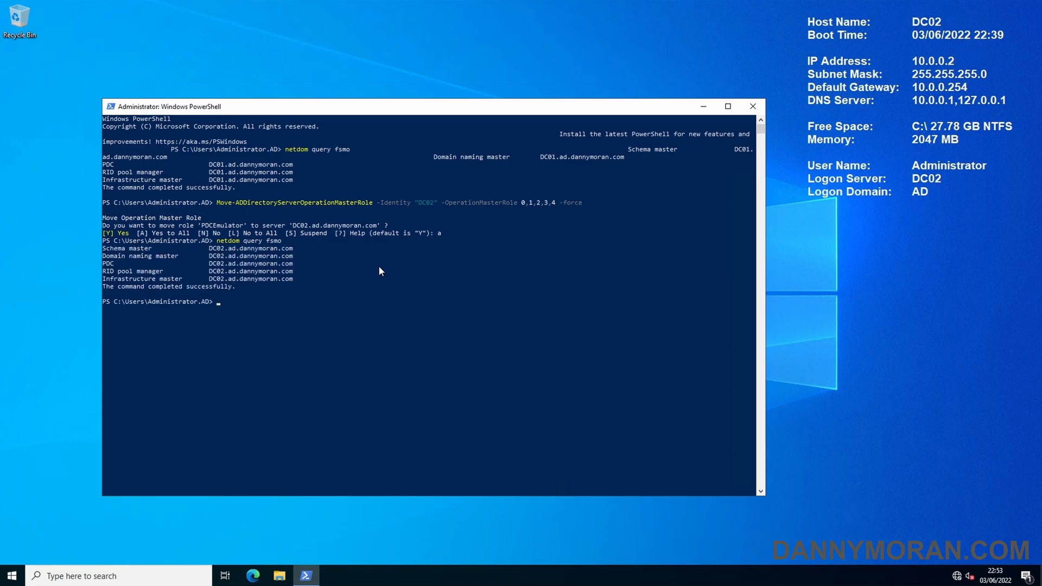